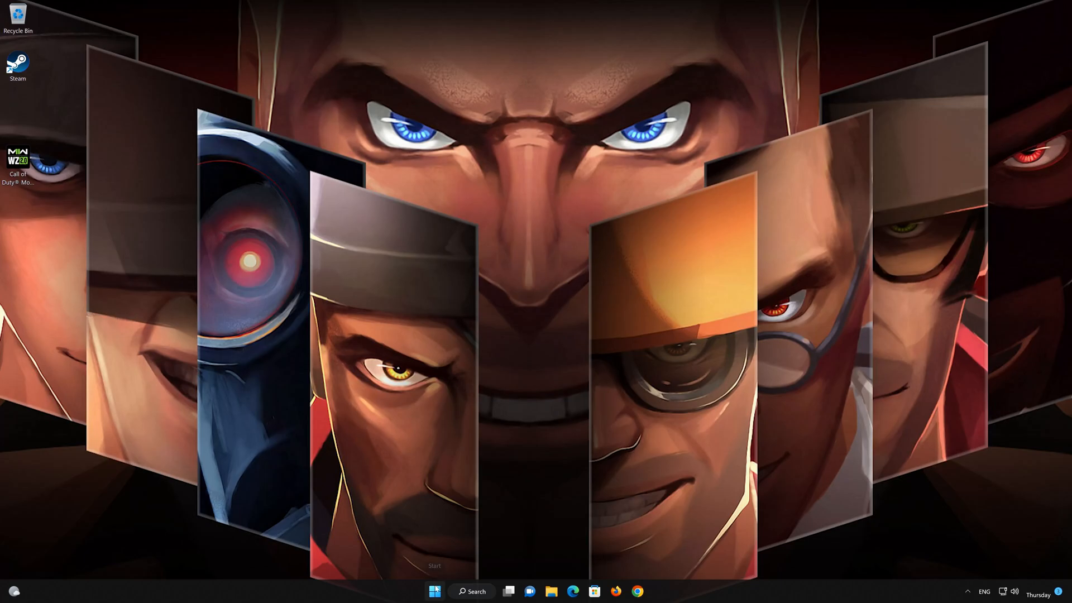
Search the Start menu for 'control panel' and launch Control Panel.
{"action": "left_click", "coordinate": [434, 592]}
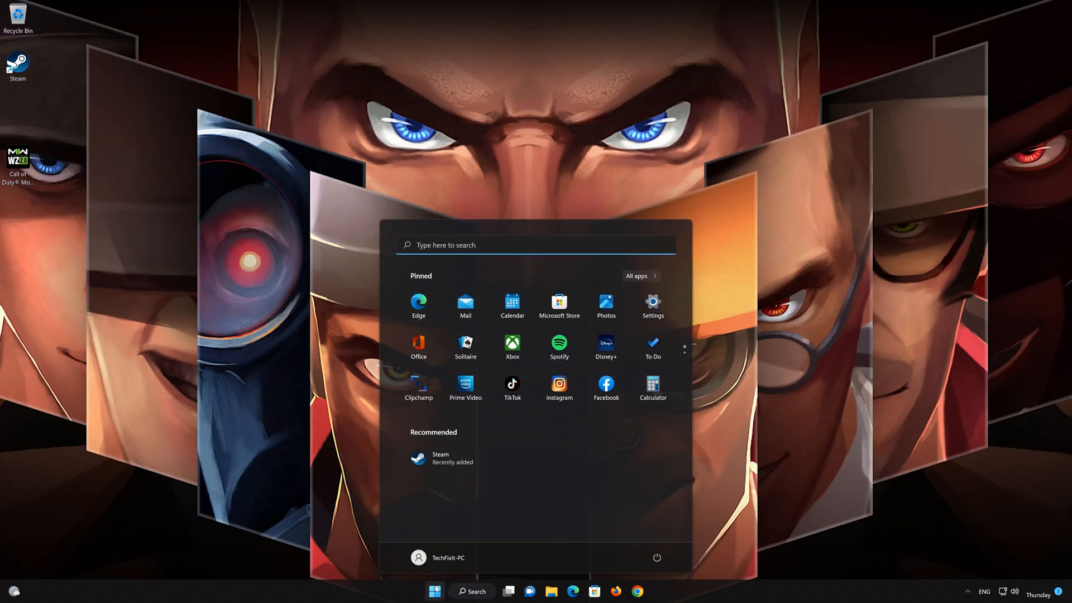
{"action": "type", "text": "control panel"}
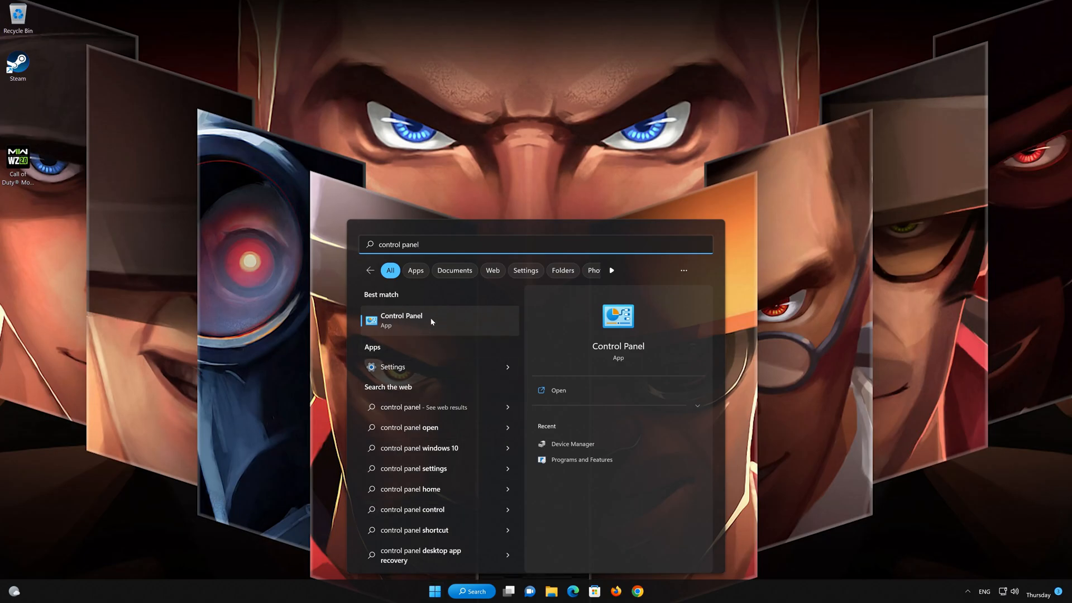
{"action": "left_click", "coordinate": [401, 320]}
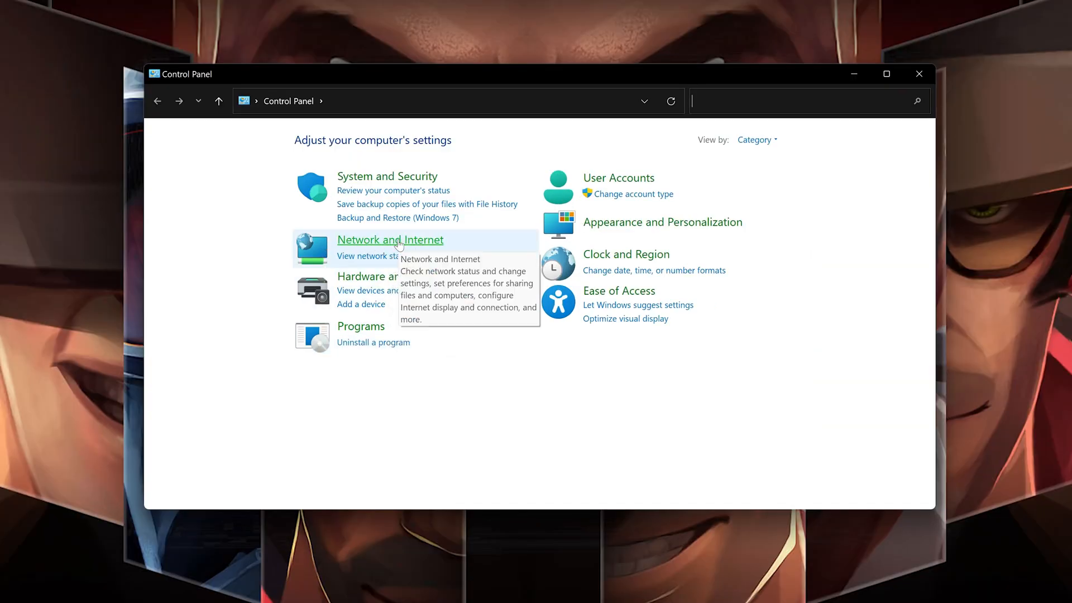
Go through Network and Internet to the Network and Sharing Center.
{"action": "left_click", "coordinate": [390, 240]}
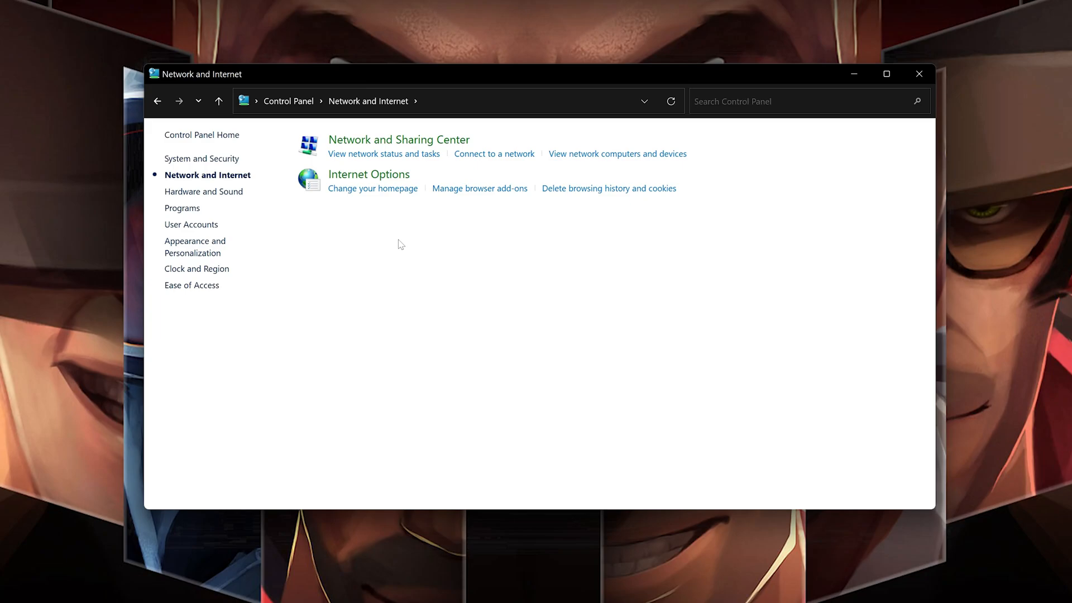
{"action": "mouse_move", "coordinate": [400, 139]}
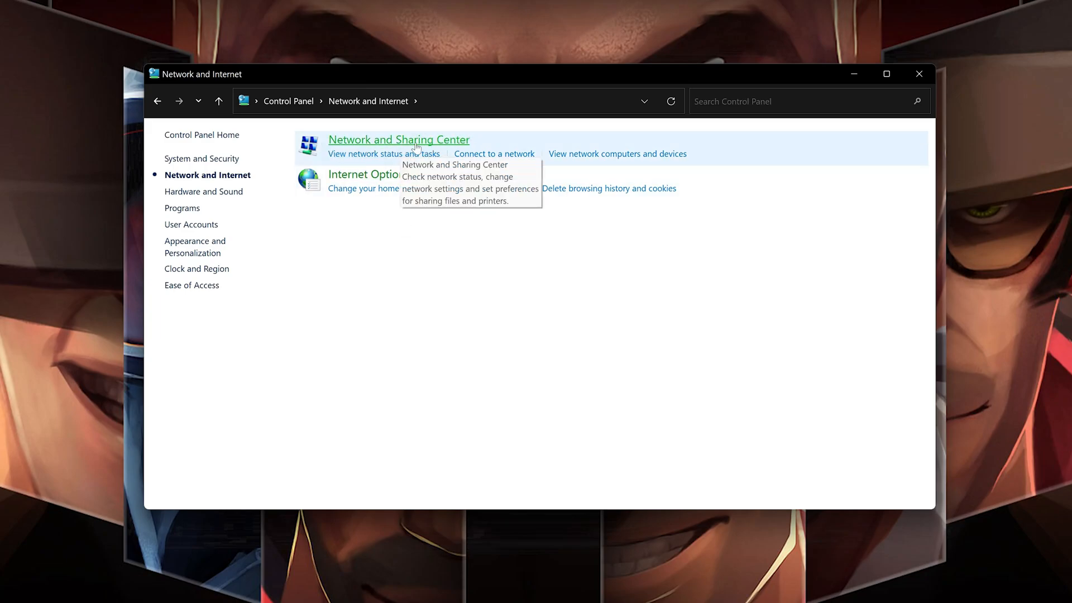
{"action": "left_click", "coordinate": [398, 139]}
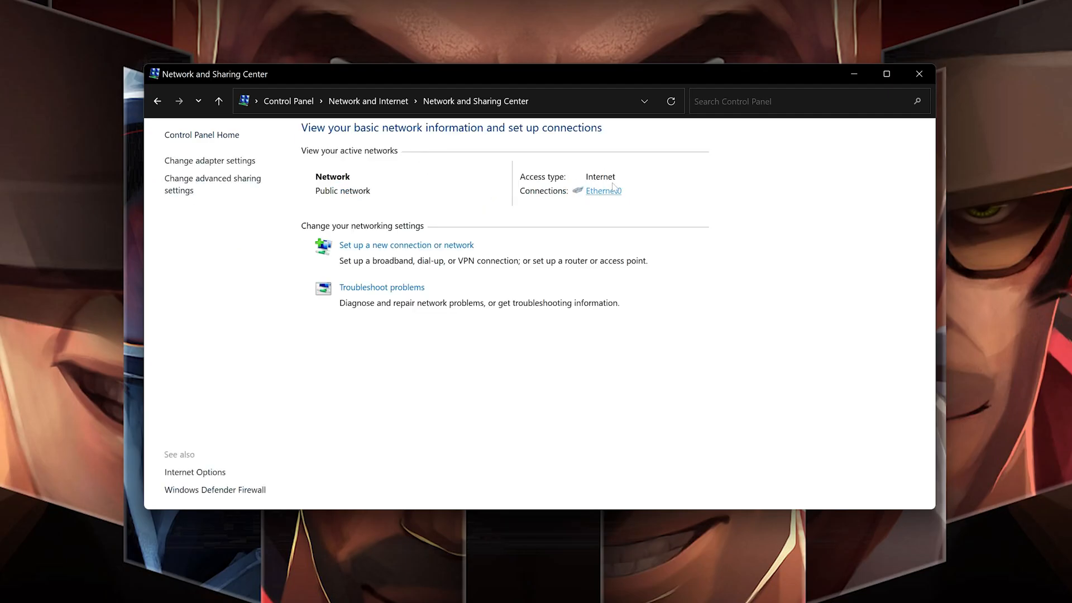
{"action": "mouse_move", "coordinate": [604, 197]}
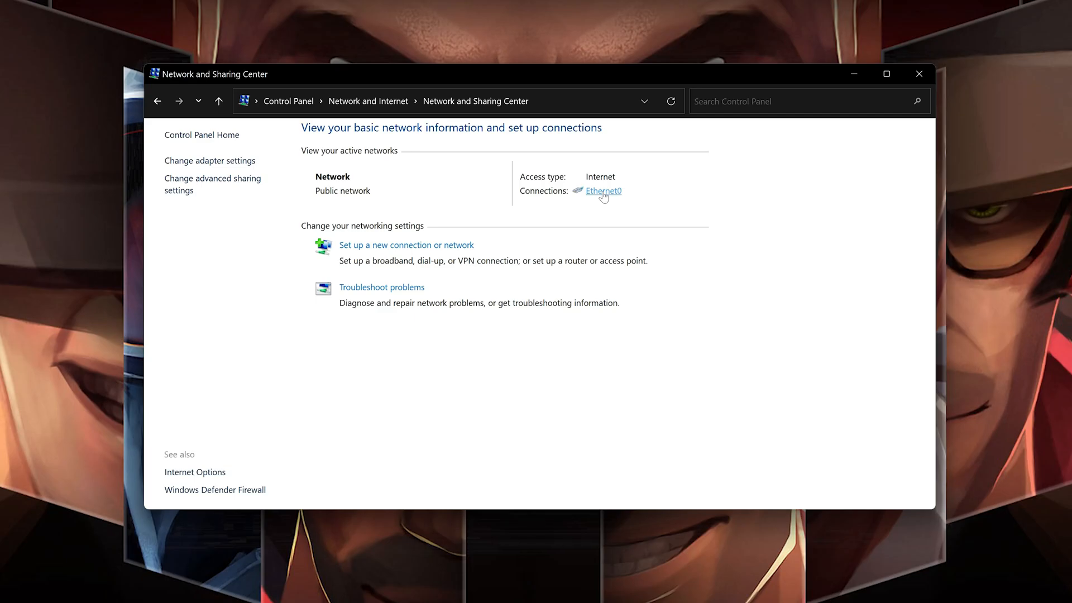
Open Ethernet0's properties from its status window and select Internet Protocol Version 4 (TCP/IPv4).
{"action": "left_click", "coordinate": [603, 191]}
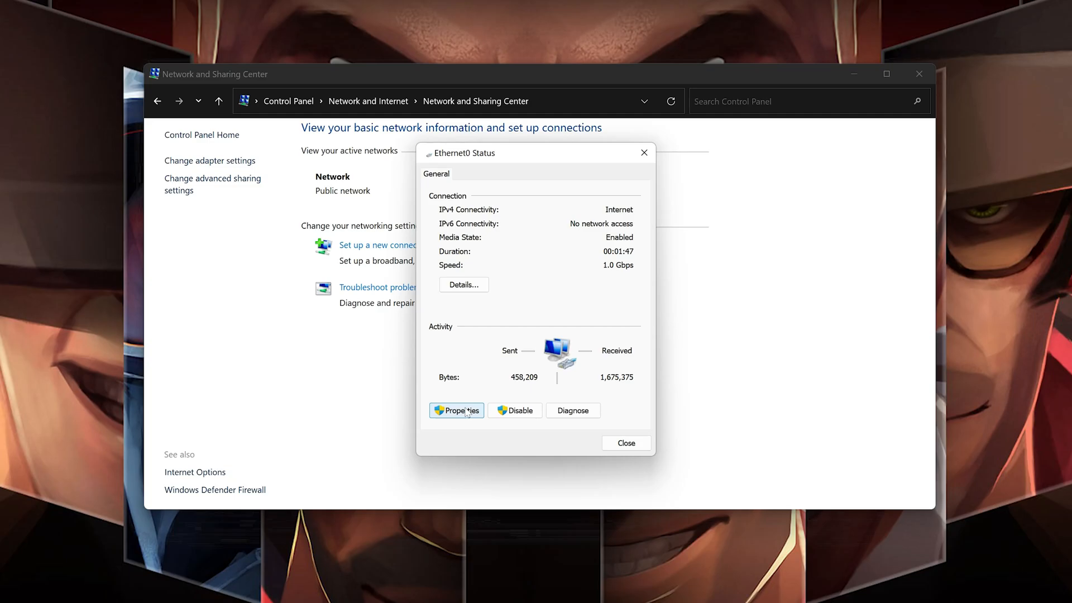
{"action": "left_click", "coordinate": [457, 410]}
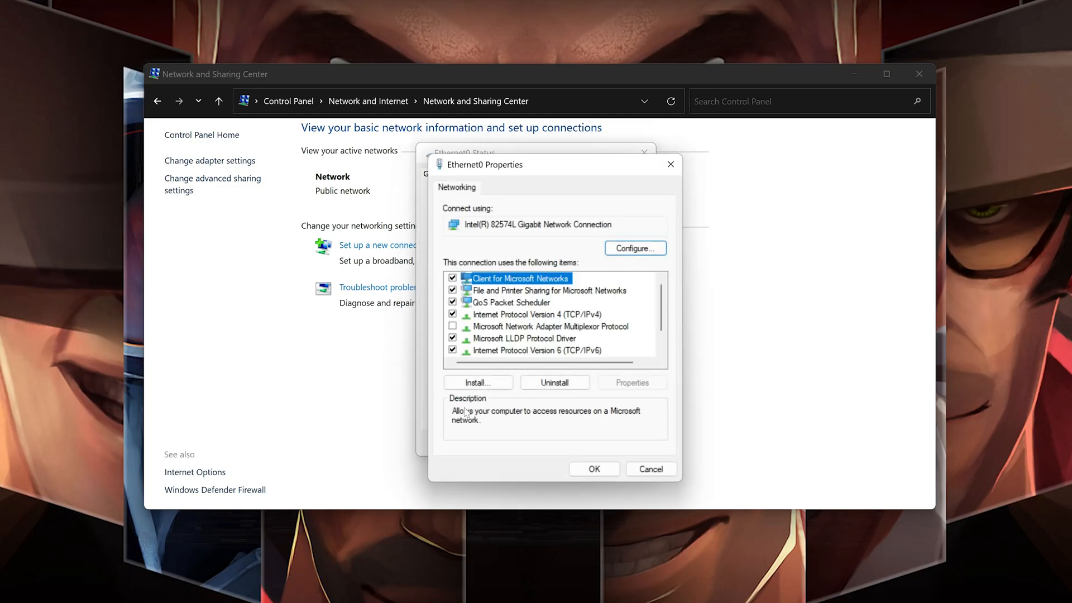
{"action": "left_click", "coordinate": [537, 313]}
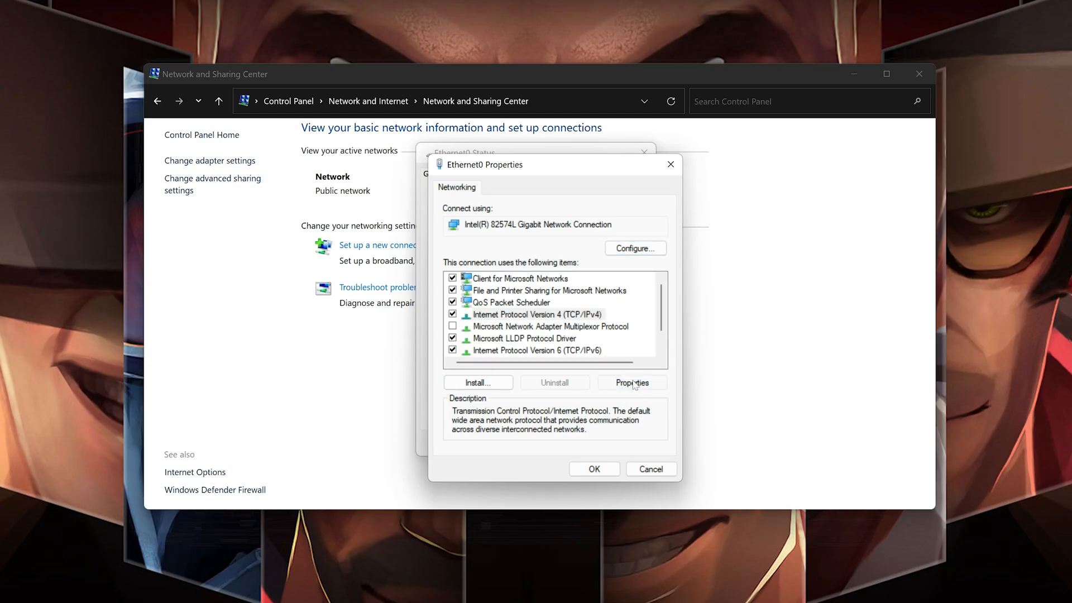
Enter IPv4 DNS server addresses manually: preferred 8.8.8.8, alternate 8.8.4.4.
{"action": "left_click", "coordinate": [631, 382]}
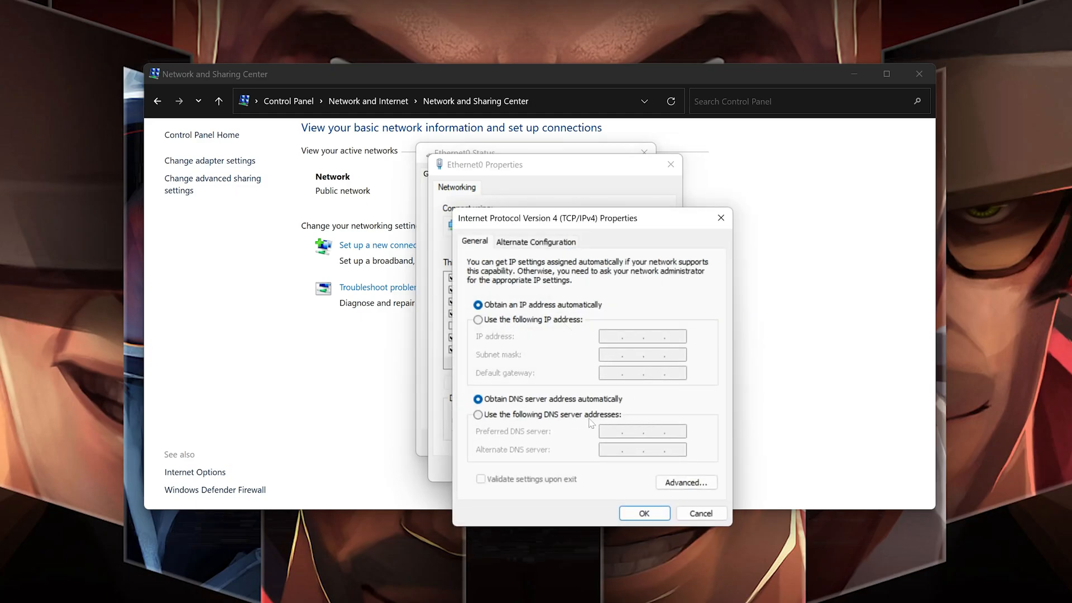
{"action": "left_click", "coordinate": [478, 415]}
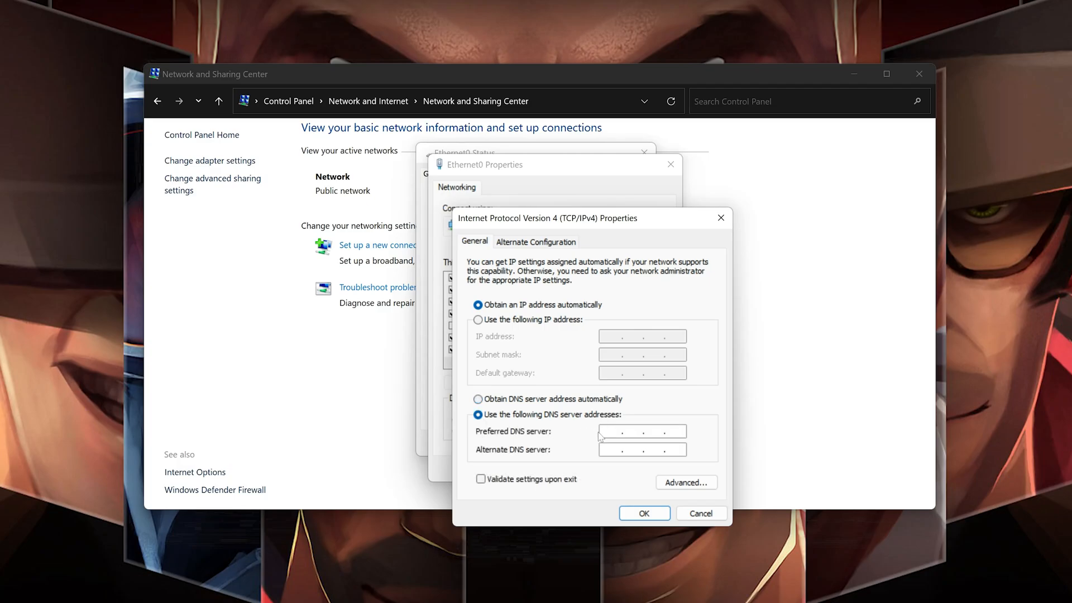
{"action": "left_click", "coordinate": [641, 431]}
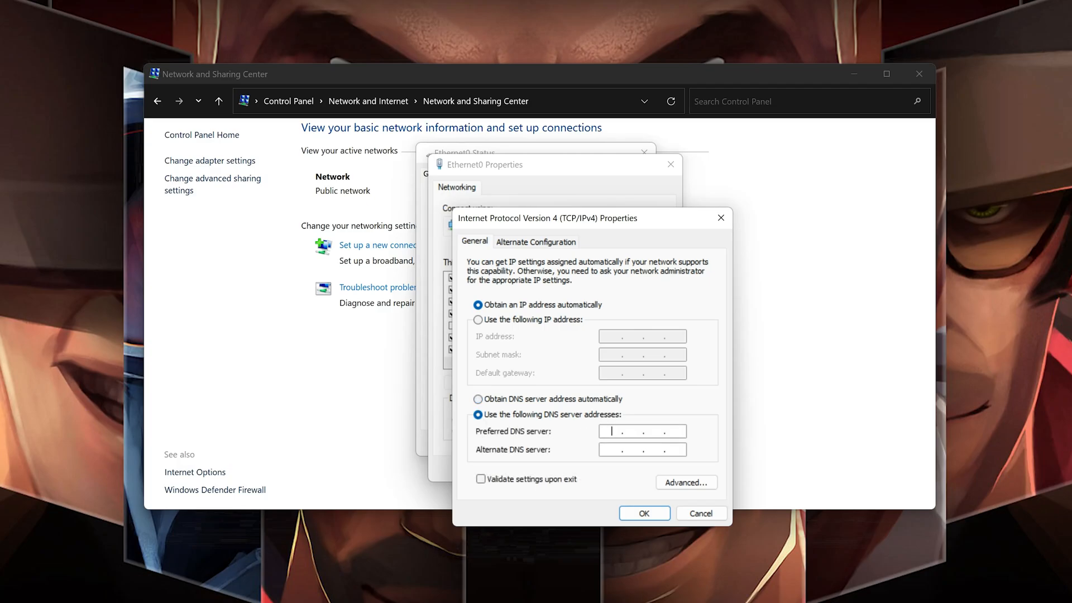
{"action": "type", "text": "8.8."}
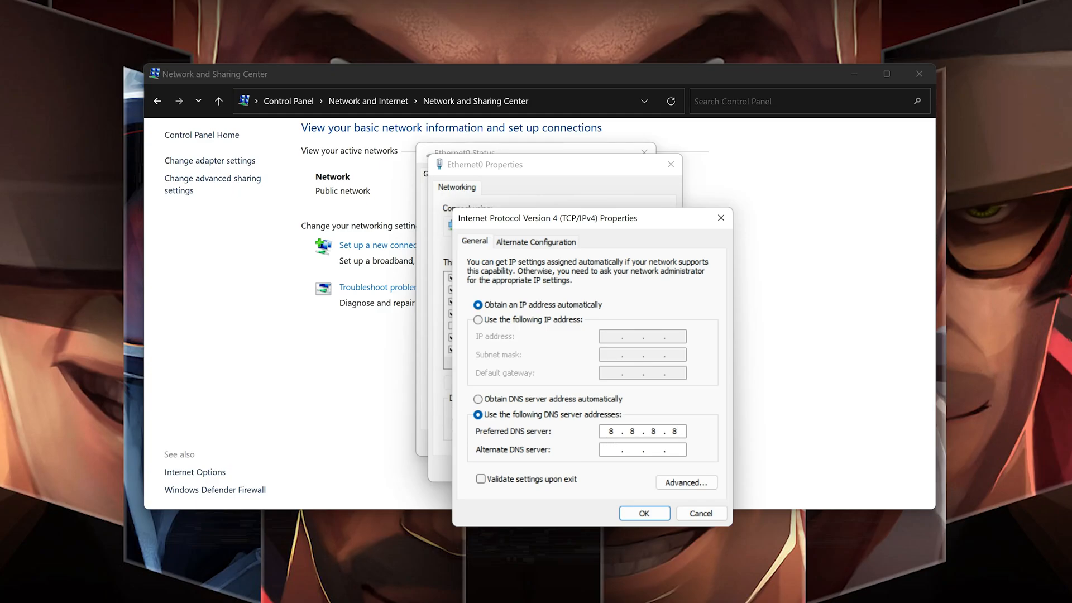
{"action": "type", "text": "8.8.4.4"}
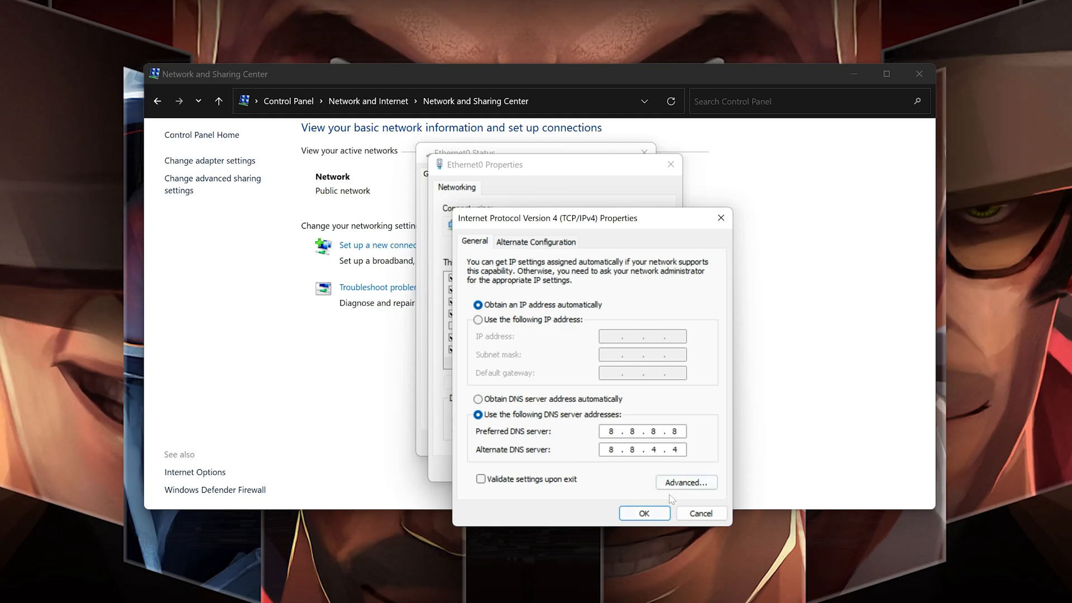
Confirm the DNS settings and close the Ethernet0 properties and status windows.
{"action": "left_click", "coordinate": [643, 513]}
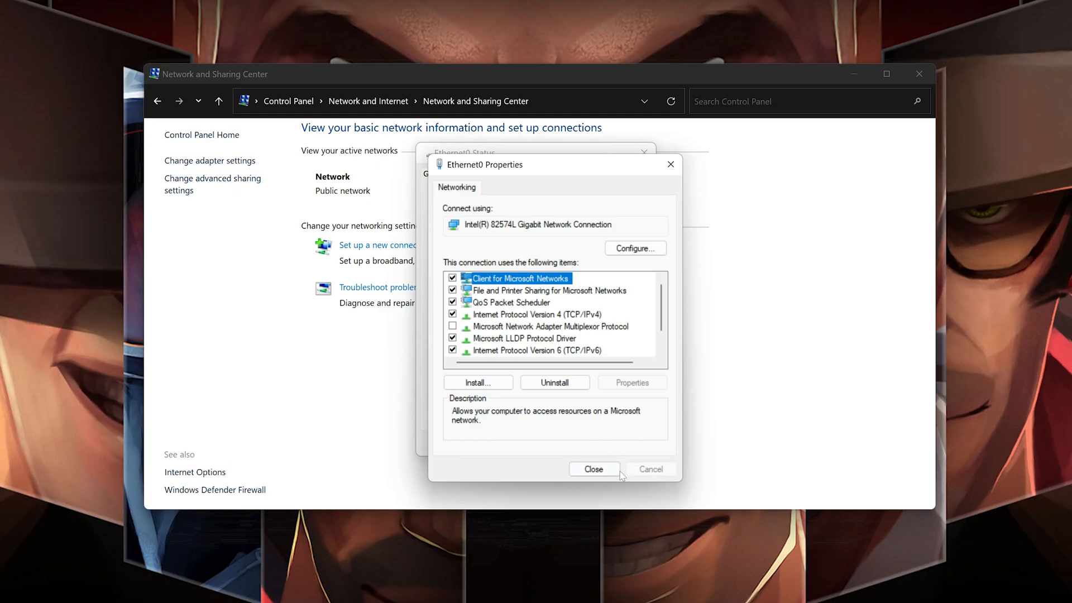
{"action": "left_click", "coordinate": [593, 469]}
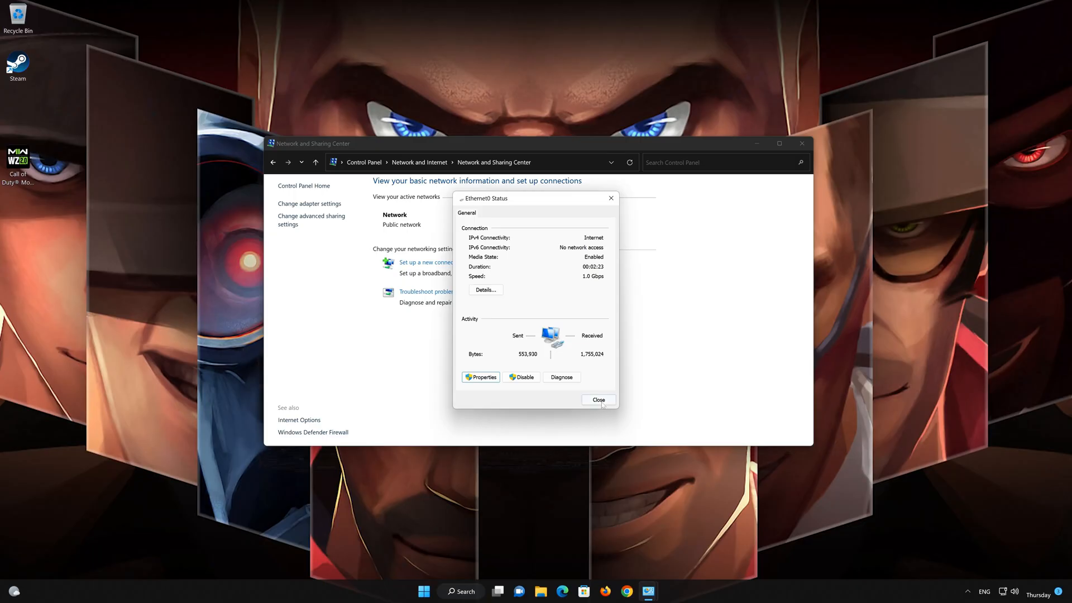
{"action": "left_click", "coordinate": [598, 399]}
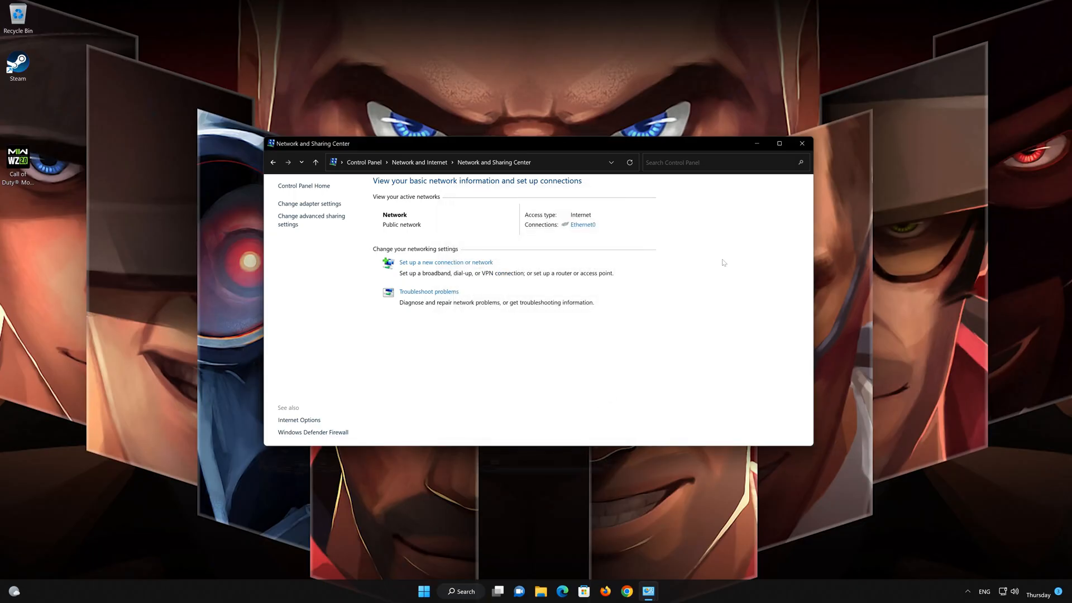
Search the Start menu for 'cmd' and run Command Prompt as administrator.
{"action": "left_click", "coordinate": [802, 143]}
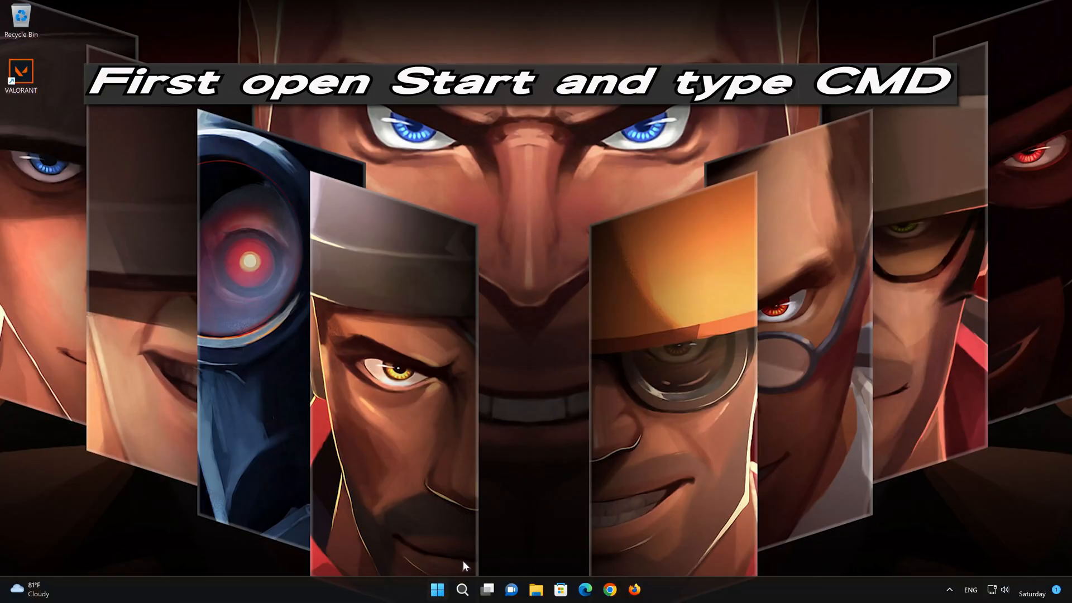
{"action": "left_click", "coordinate": [436, 588]}
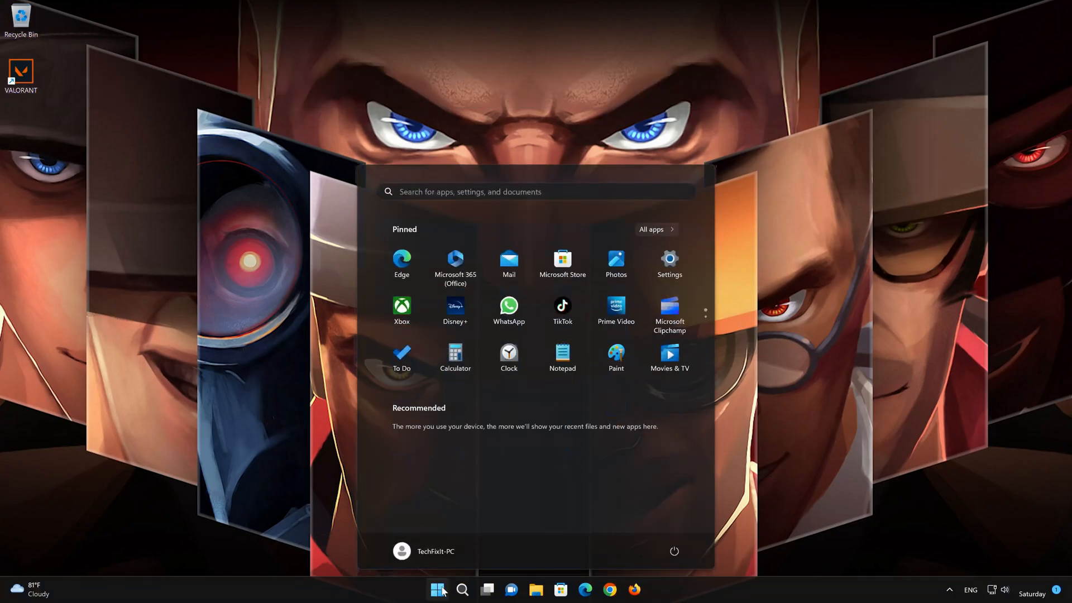
{"action": "type", "text": "control Panel"}
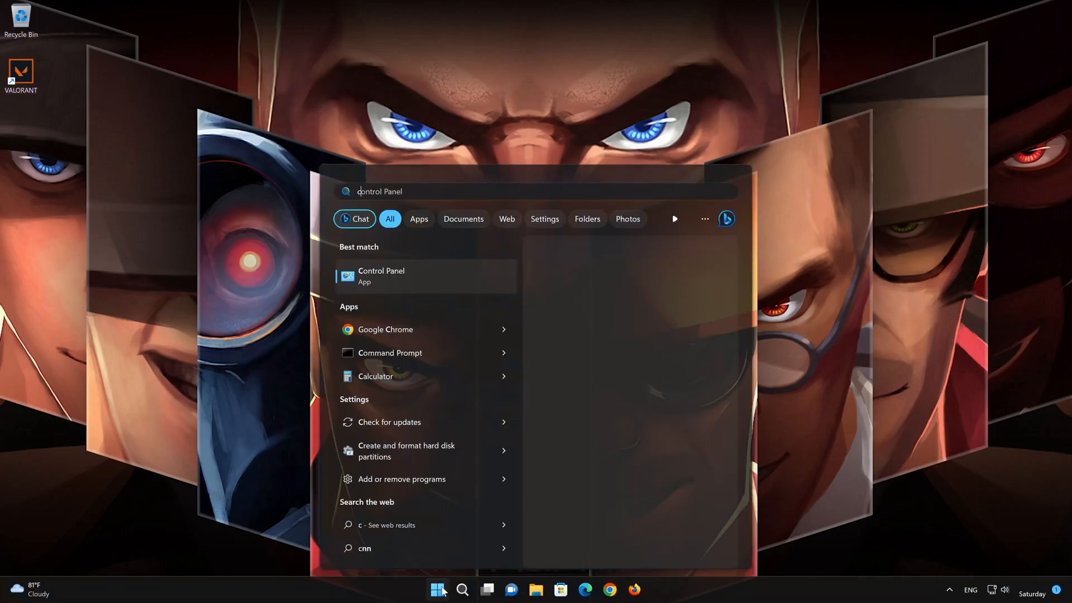
{"action": "type", "text": "cmd"}
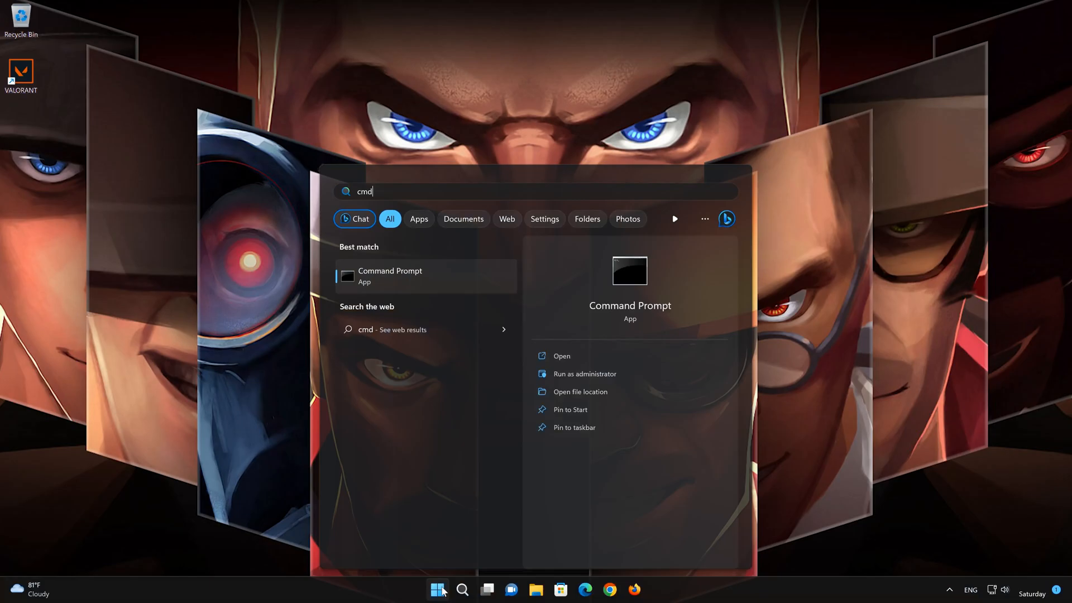
{"action": "mouse_move", "coordinate": [490, 284]}
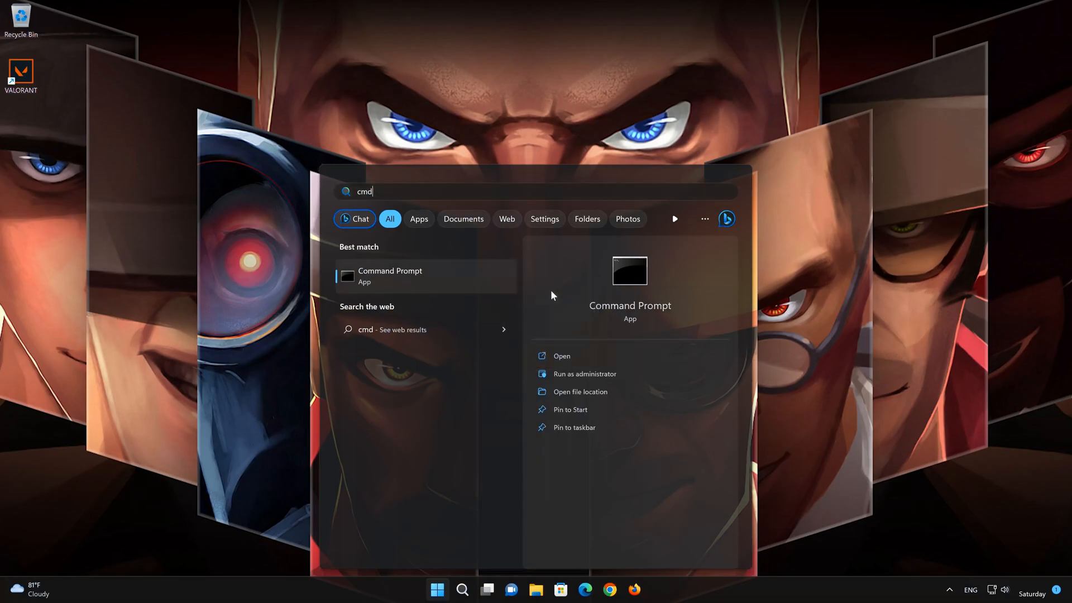
{"action": "left_click", "coordinate": [584, 373]}
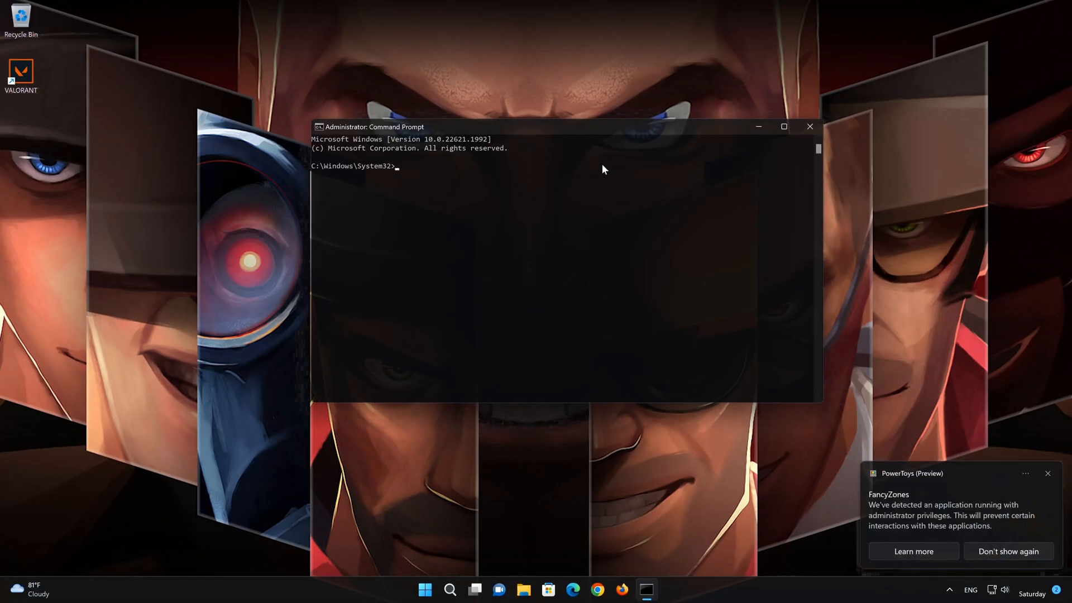
Run 'netsh int ip reset' to reset the IP interface settings.
{"action": "type", "text": "n"}
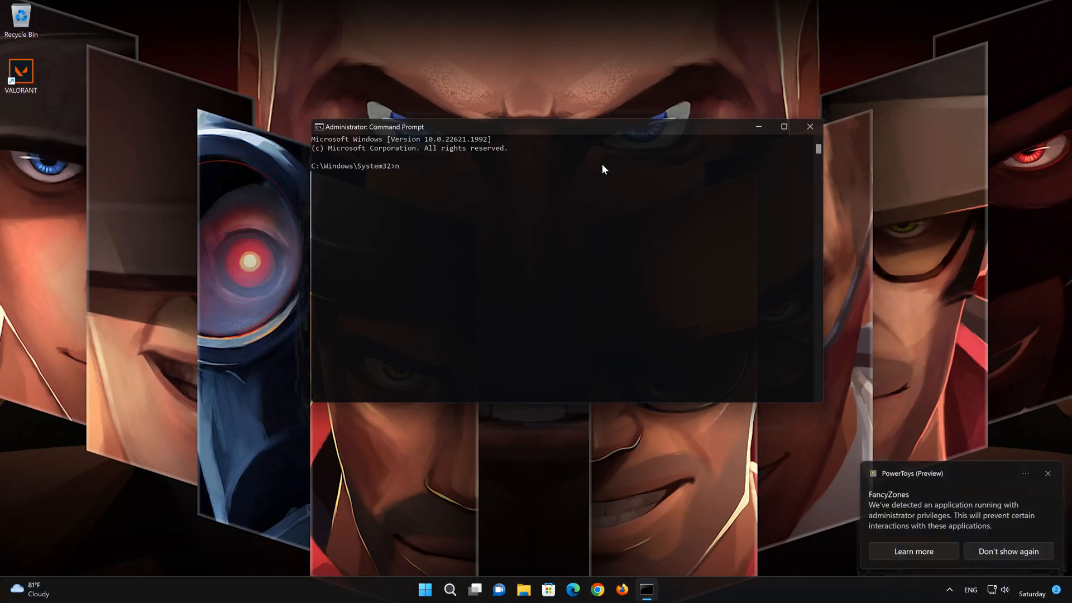
{"action": "type", "text": "ets"}
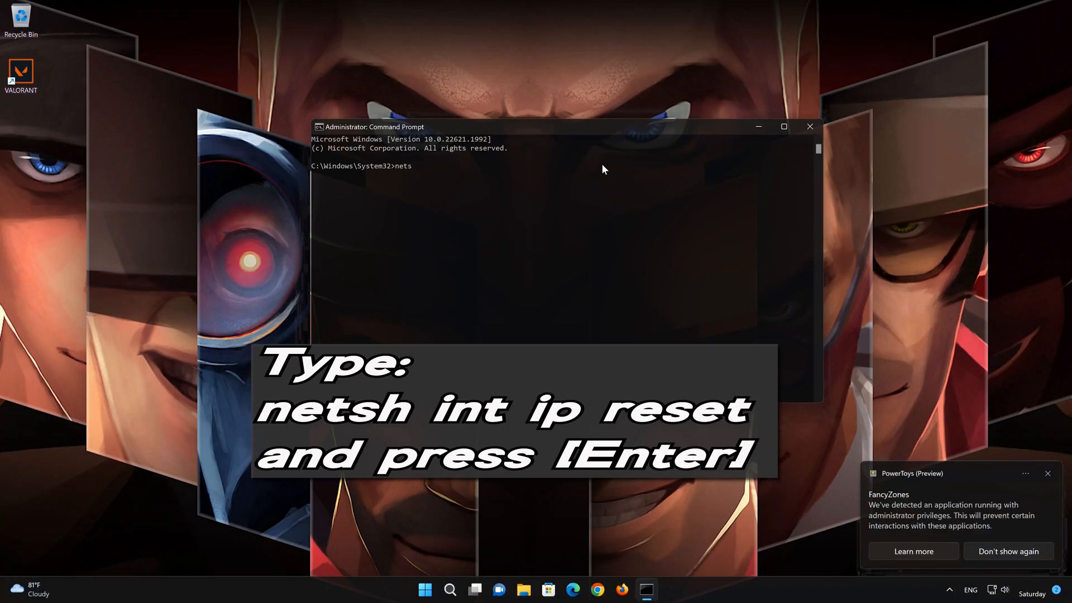
{"action": "type", "text": "h int"}
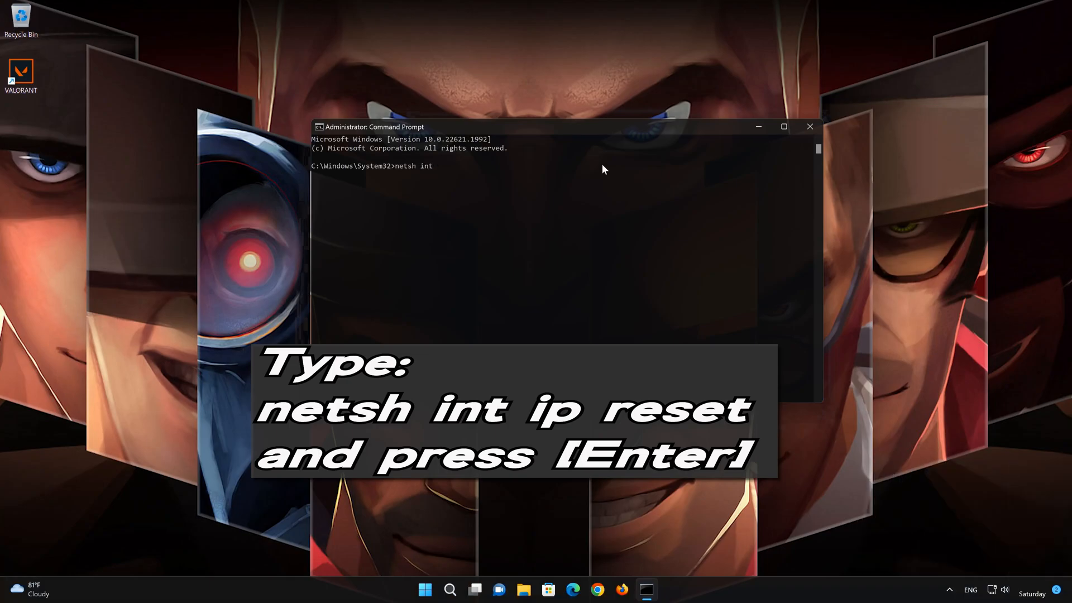
{"action": "type", "text": "ip"}
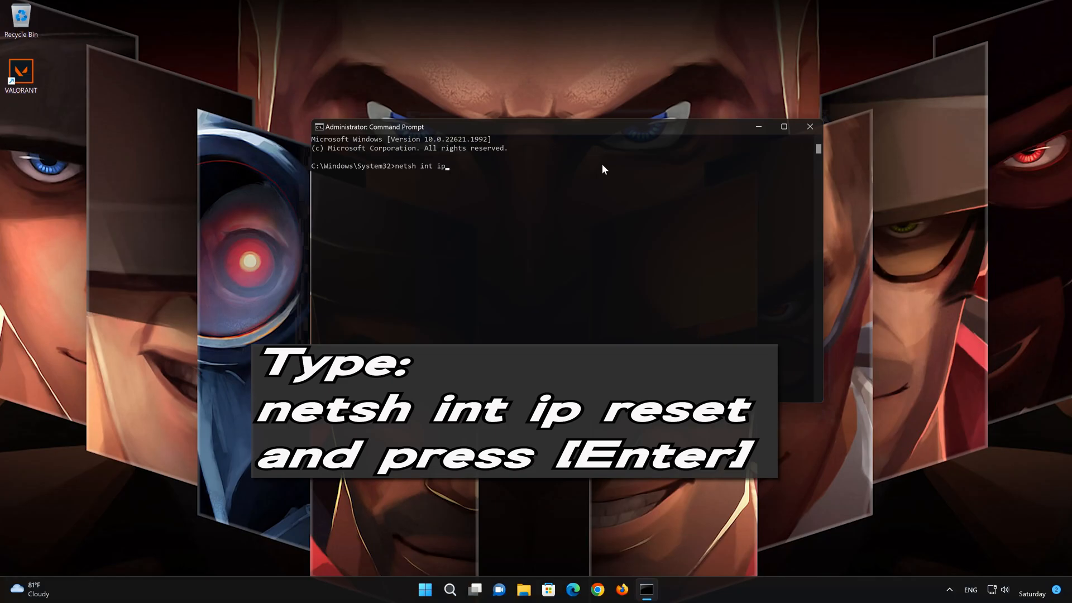
{"action": "type", "text": "reset"}
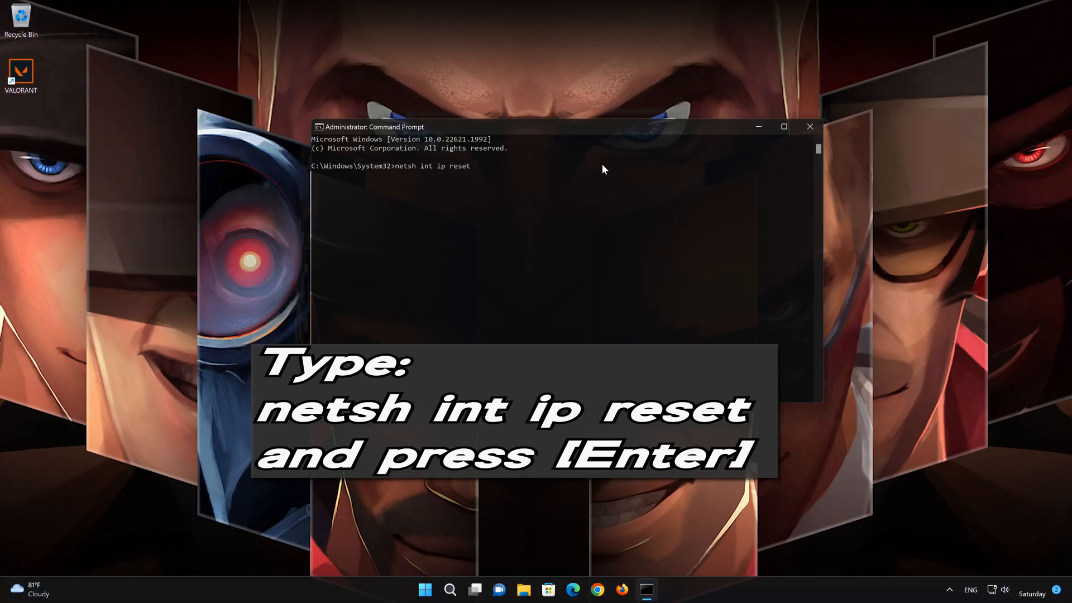
{"action": "key", "text": "Enter"}
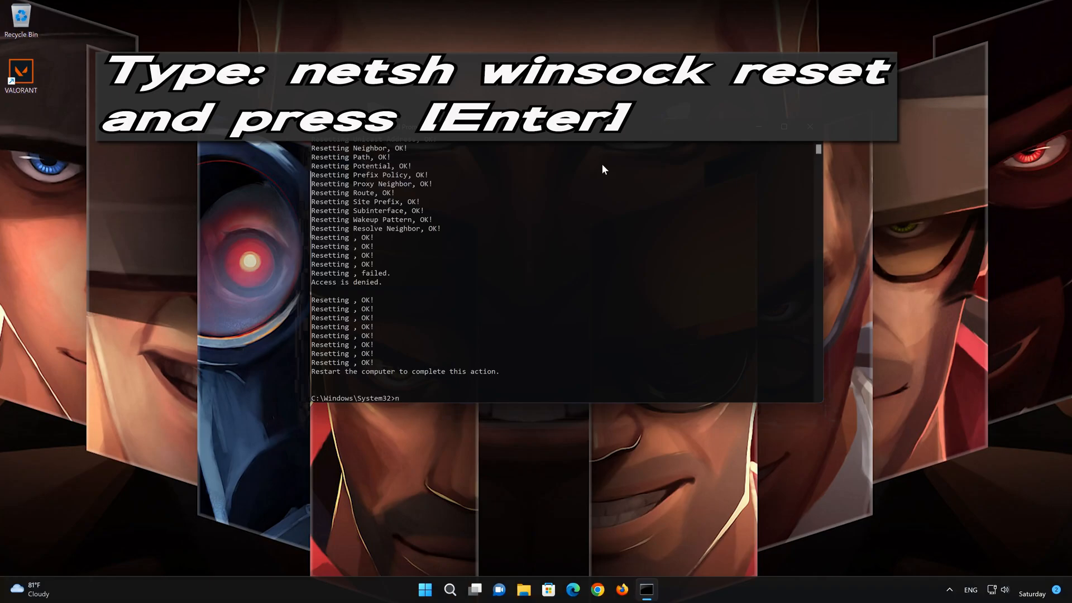
Run 'netsh winsock reset' to reset the Winsock Catalog.
{"action": "type", "text": "nets"}
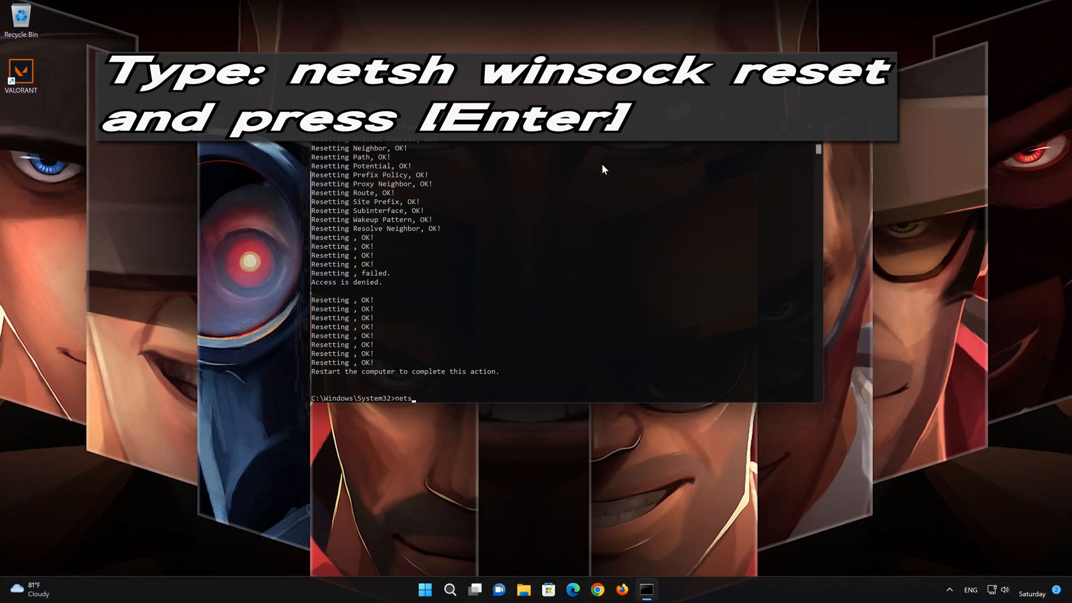
{"action": "type", "text": "h"}
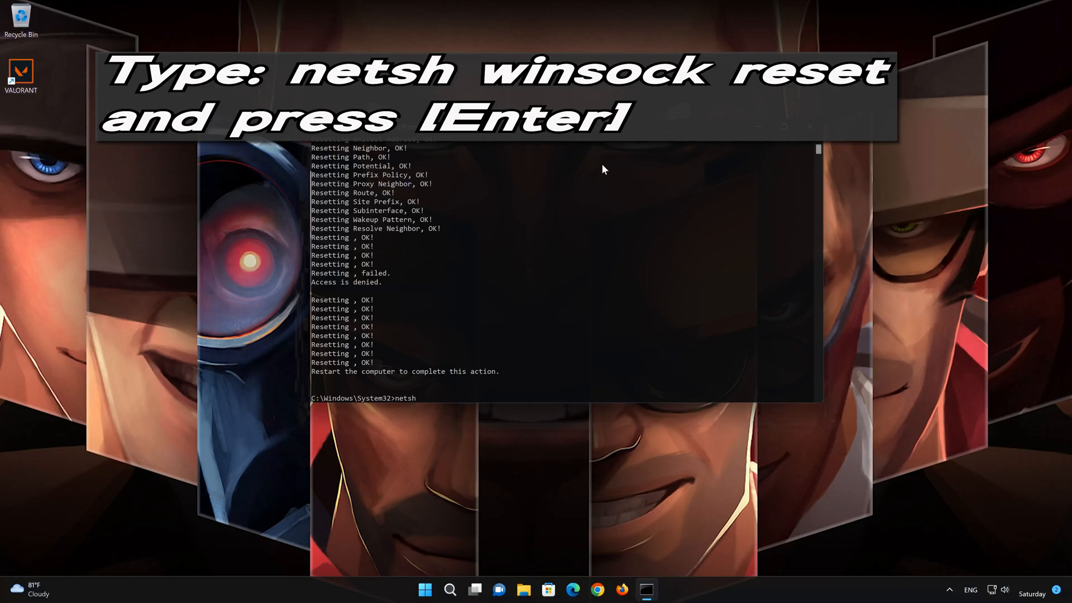
{"action": "type", "text": "winsock reset"}
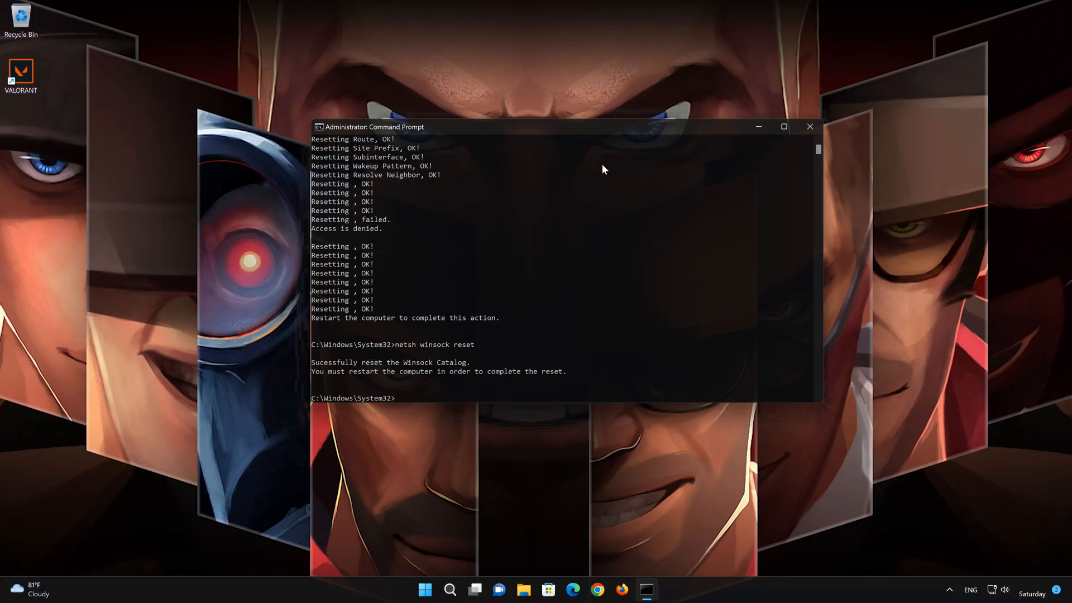
{"action": "type", "text": "ipcon"}
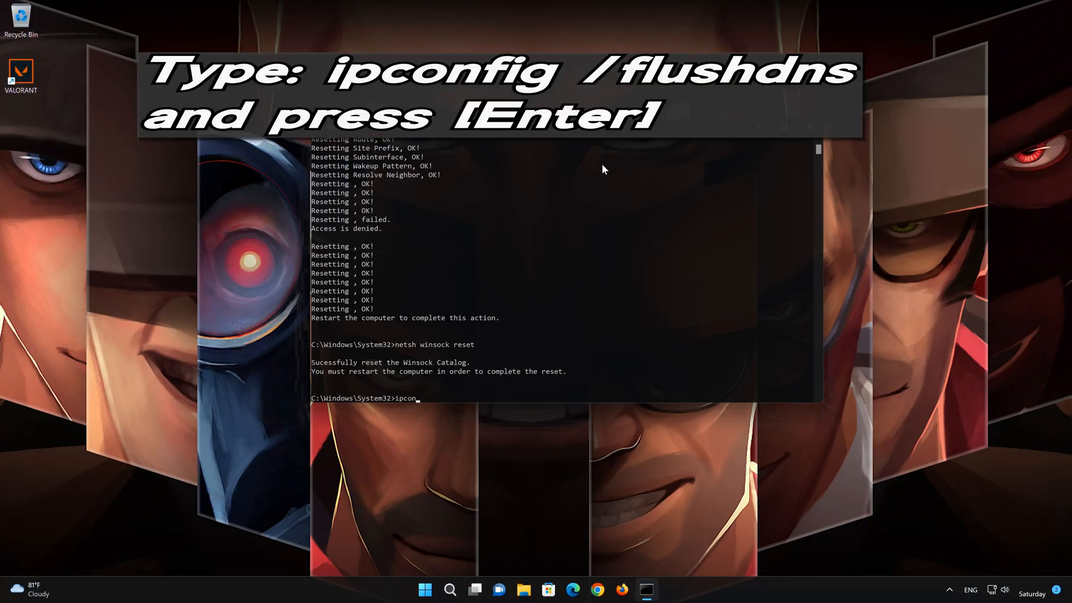
Flush the DNS resolver cache with 'ipconfig /flushdns', then exit Command Prompt.
{"action": "type", "text": "fig"}
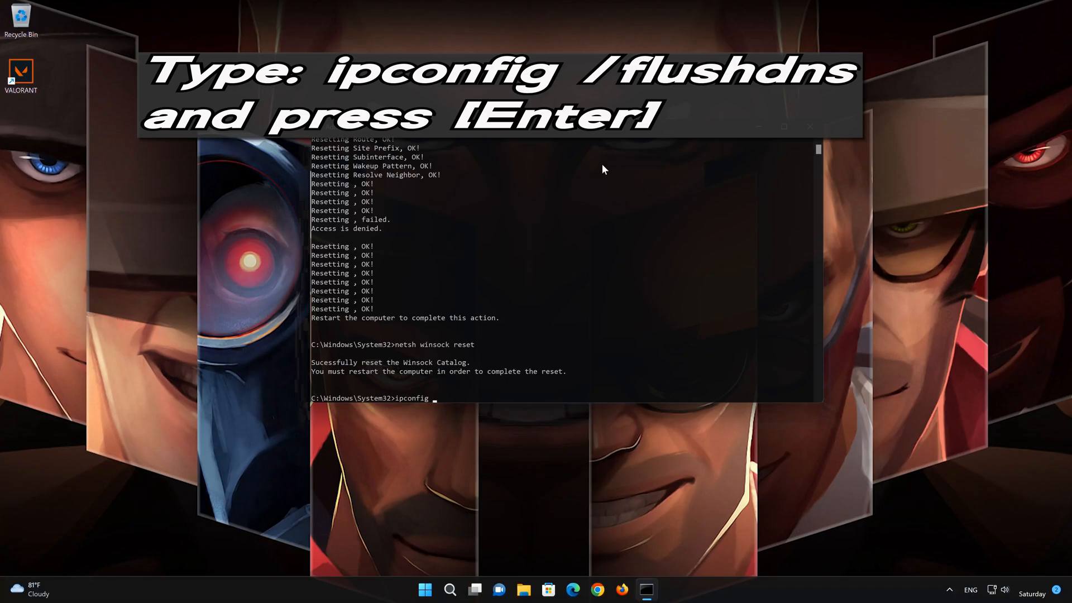
{"action": "type", "text": "/"}
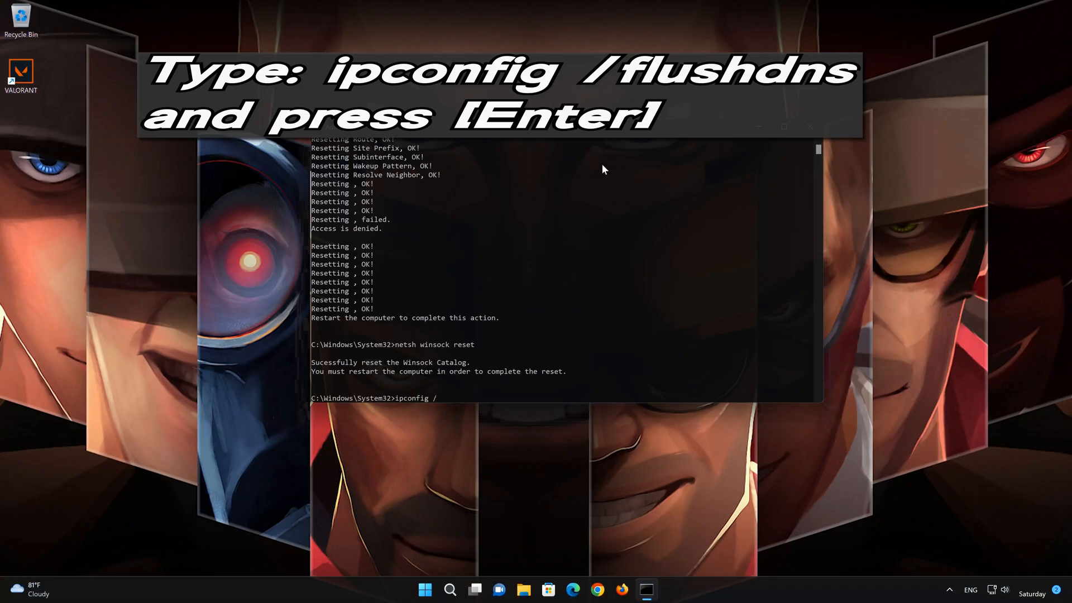
{"action": "type", "text": "flush"}
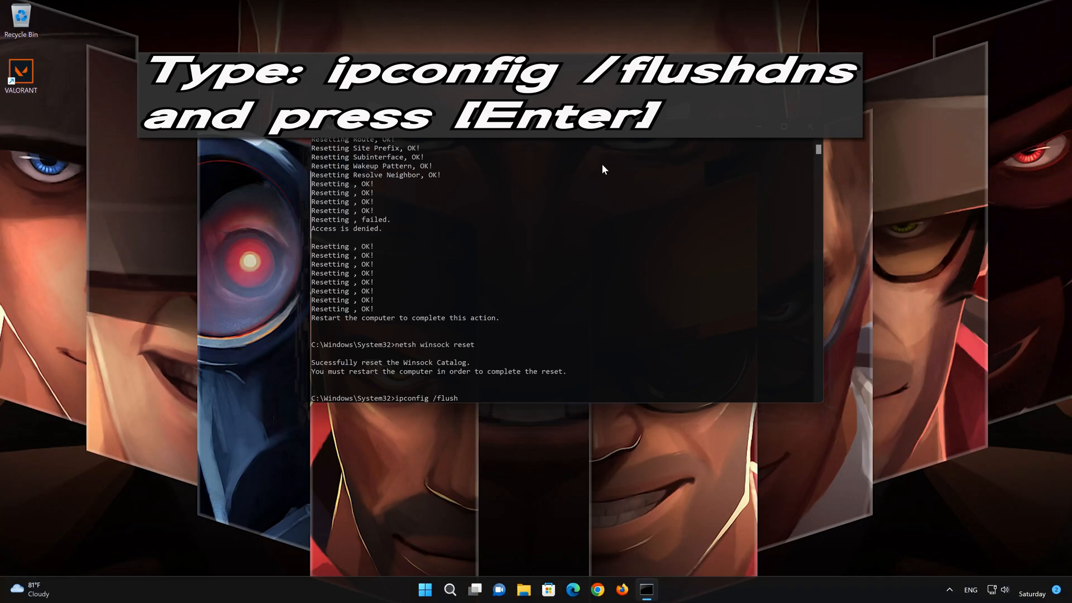
{"action": "type", "text": "dns"}
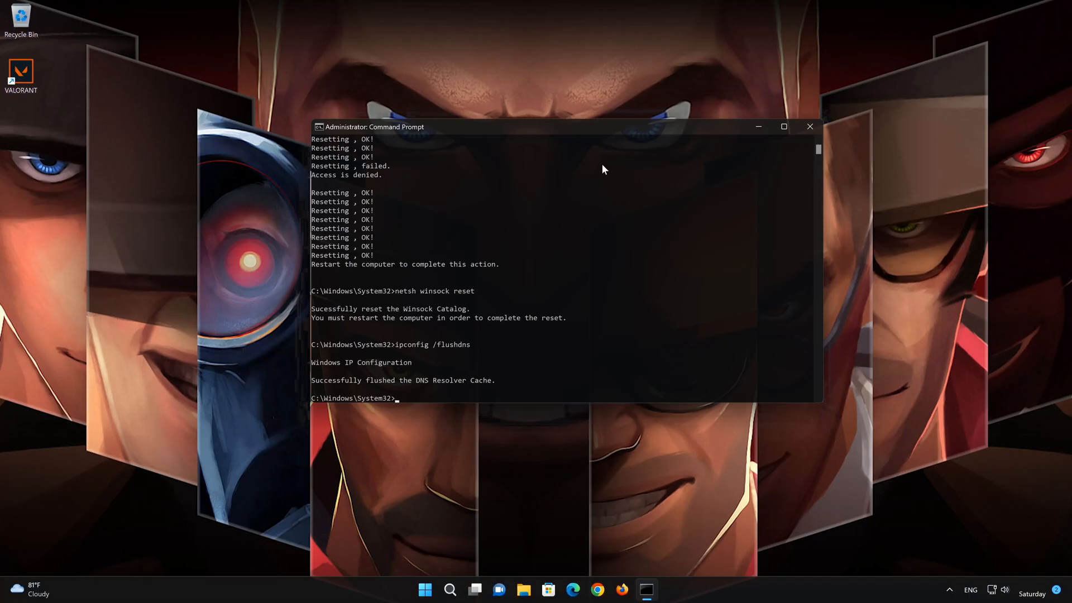
{"action": "type", "text": "e"}
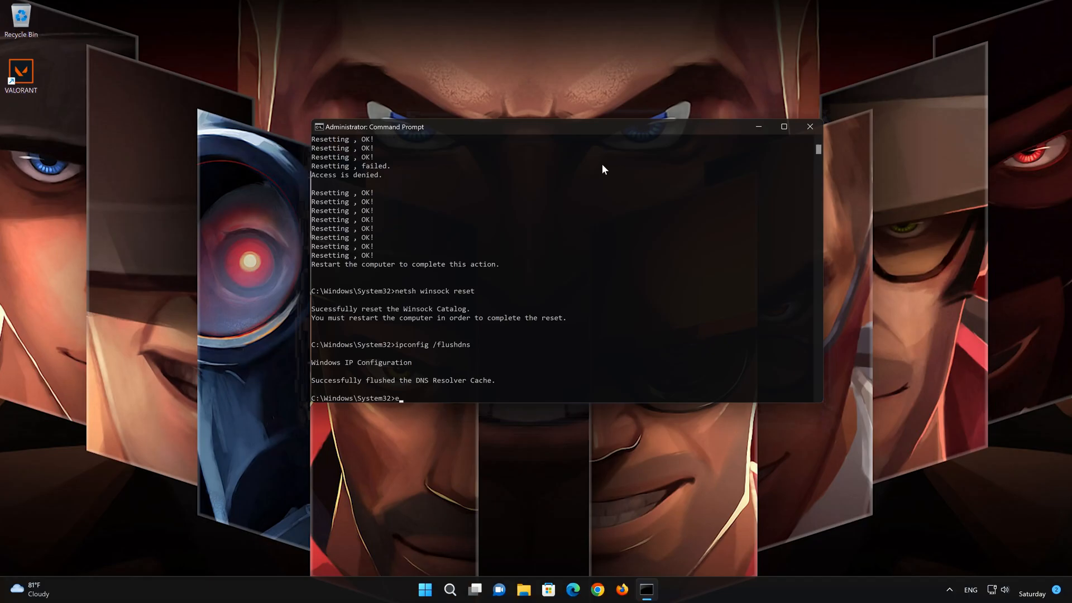
{"action": "type", "text": "xit"}
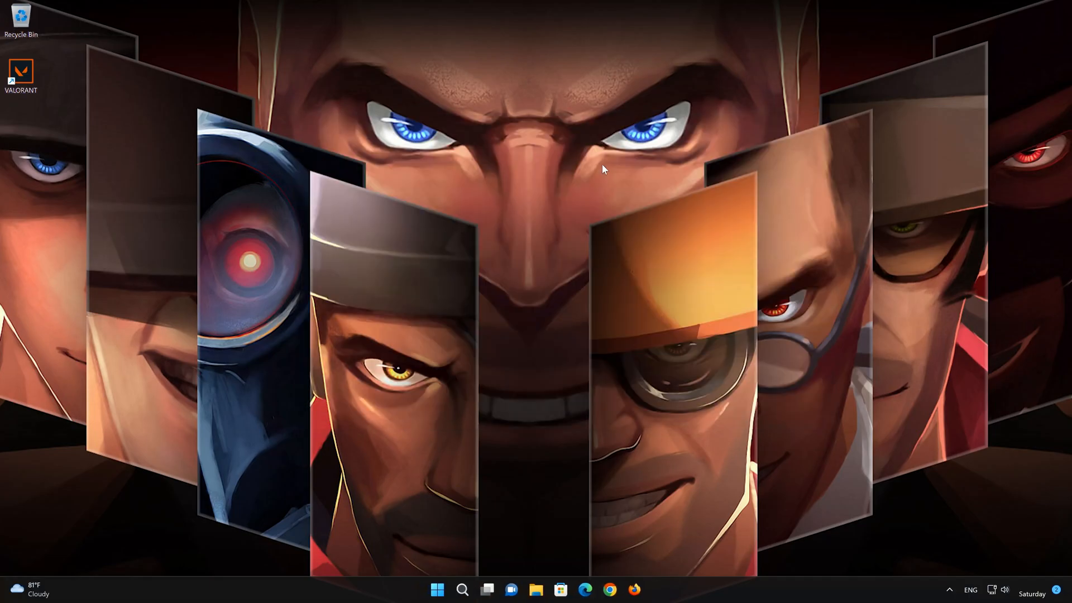
Open the Windows Start menu from the taskbar.
{"action": "left_click", "coordinate": [437, 590]}
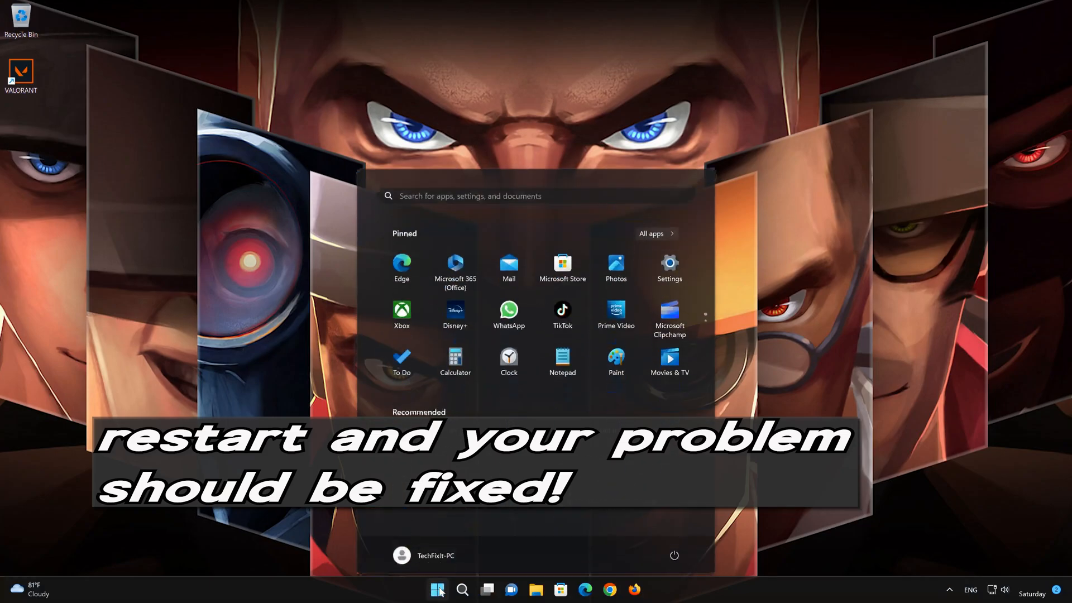